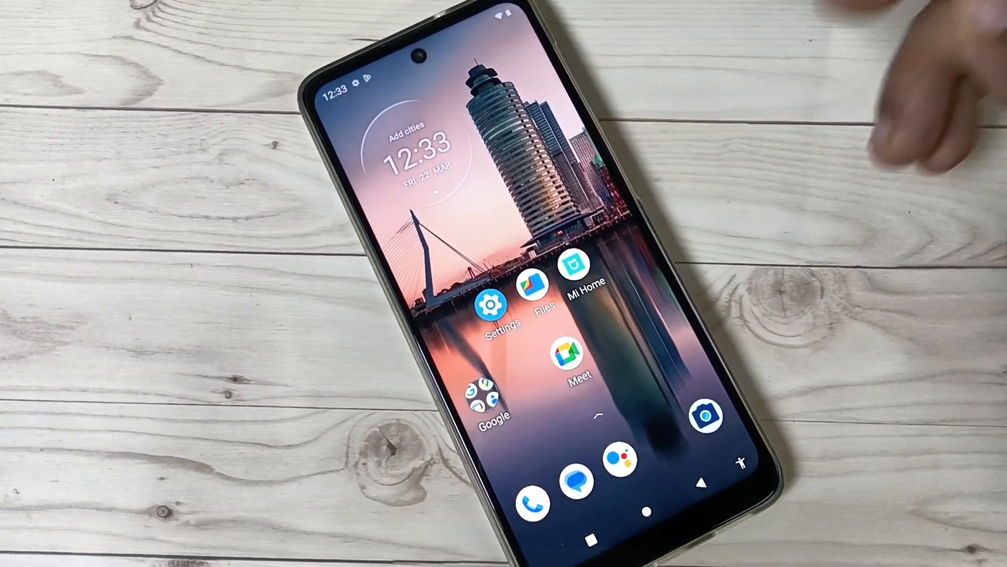
- Launch the Settings app from the home screen and reveal the System entry
click(491, 305)
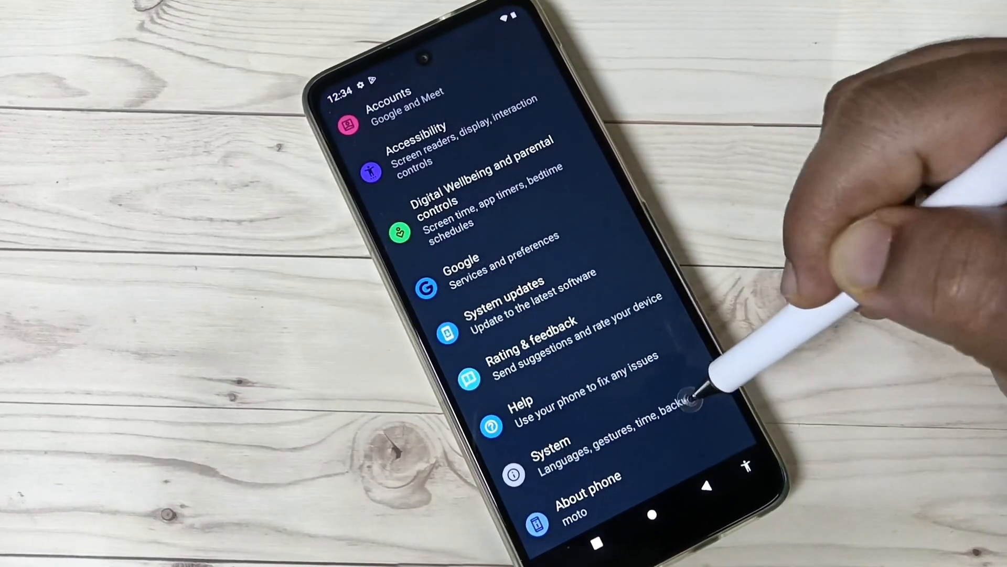
- Go into System and then the Developer options page, shown as On
click(549, 447)
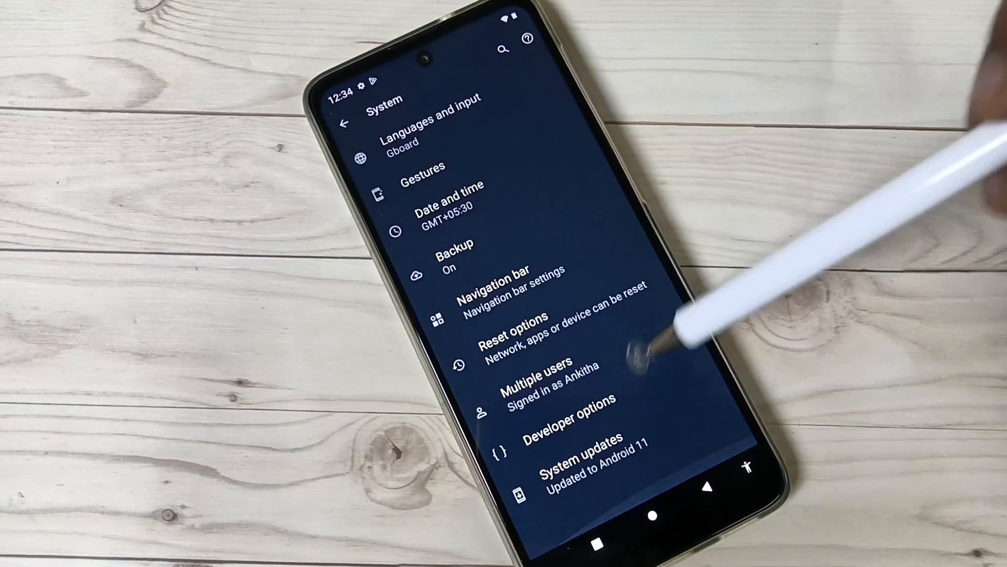
click(568, 427)
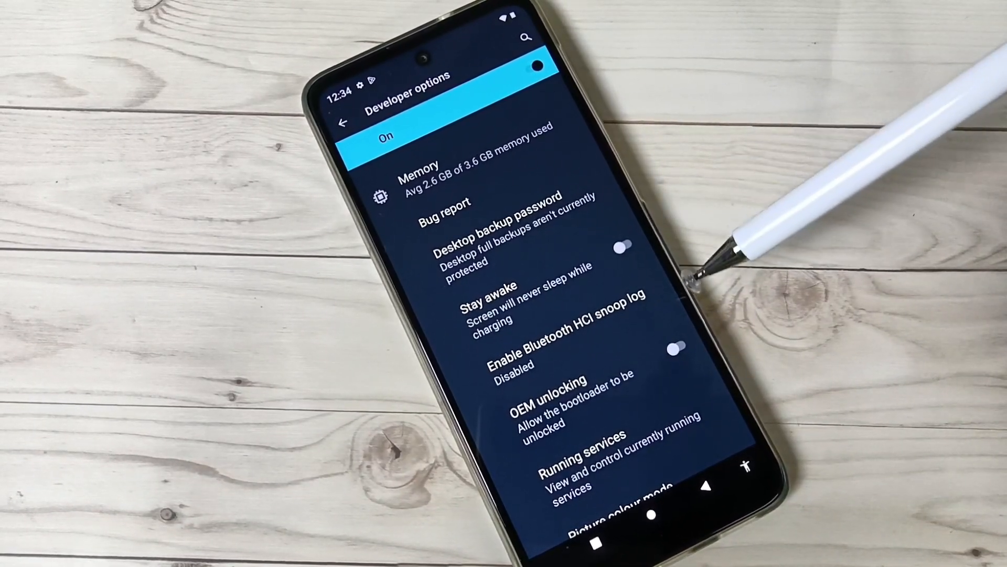
- Scroll the Developer options page down to the Debugging section with USB debugging
scroll(down, 3)
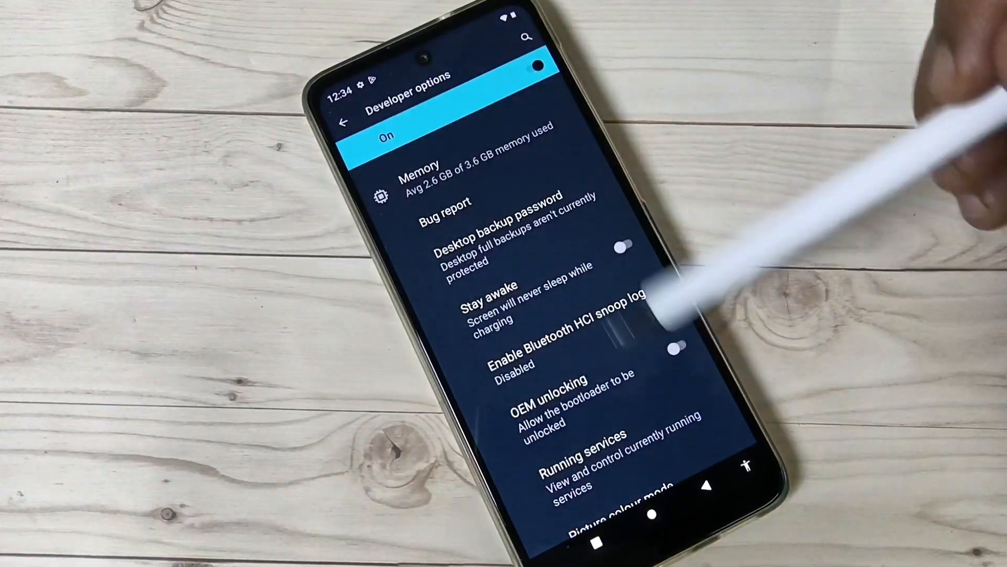
scroll(down, 3)
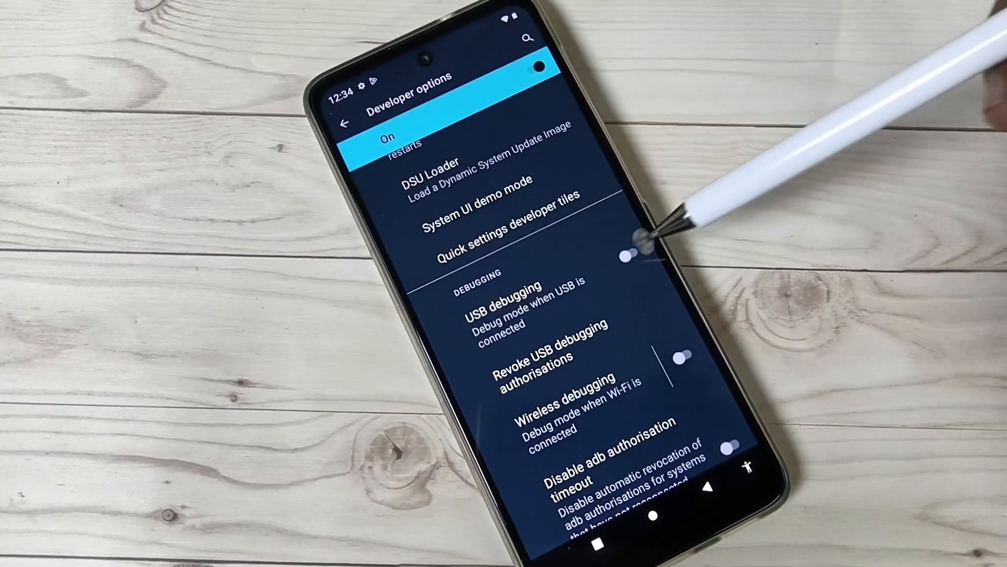
- Toggle USB debugging on, off and on again until the 'Allow USB debugging?' prompt appears
click(636, 251)
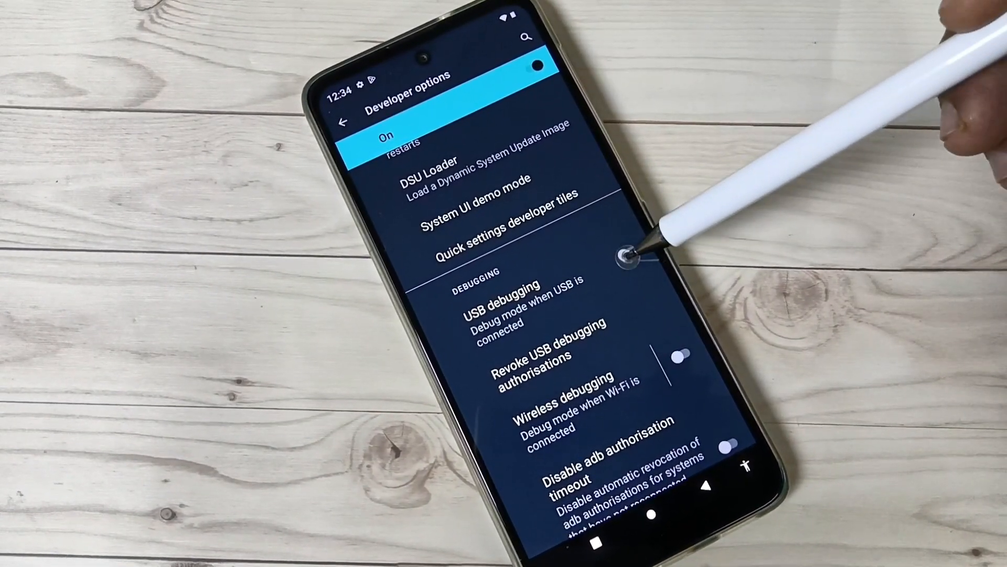
click(630, 251)
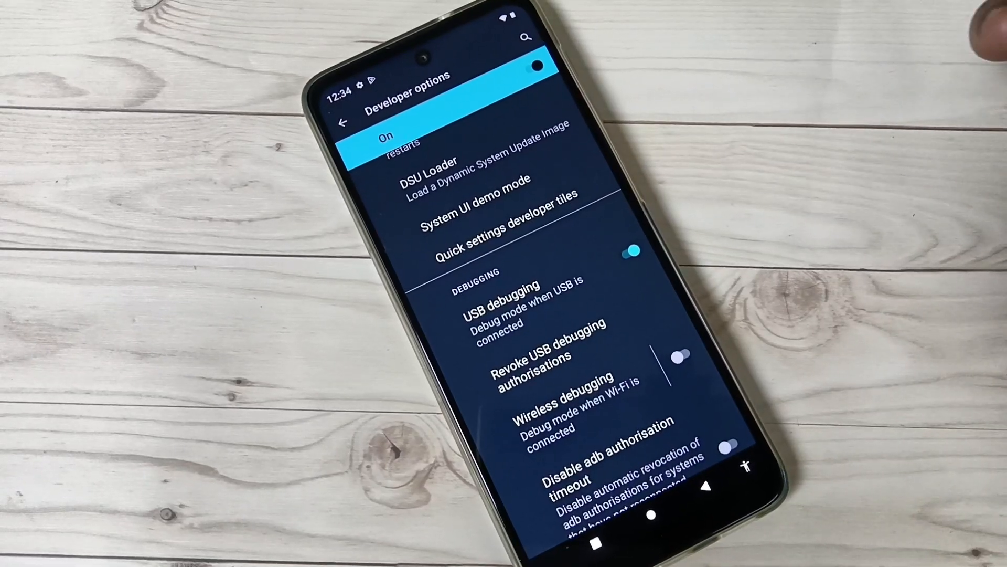
click(632, 249)
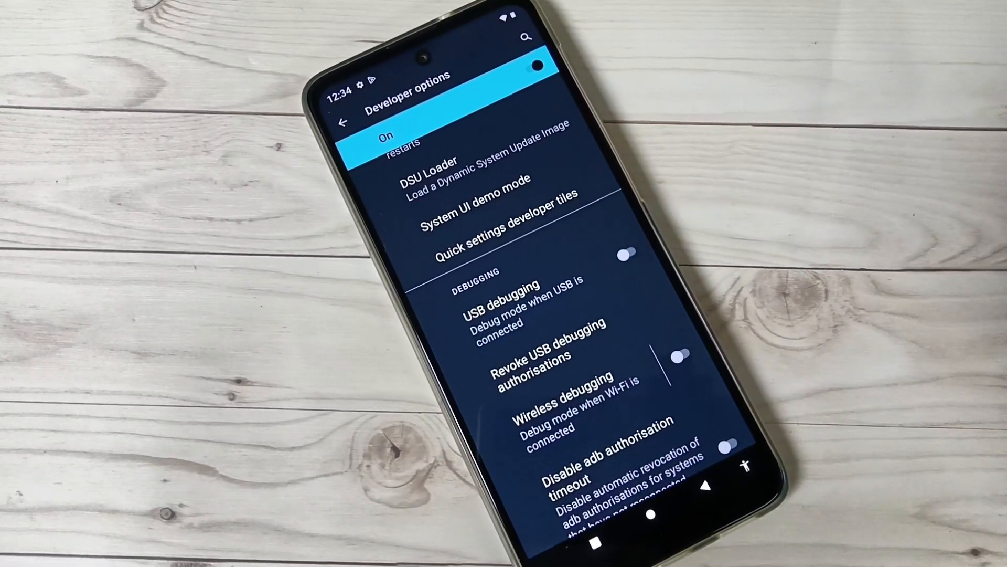
click(645, 256)
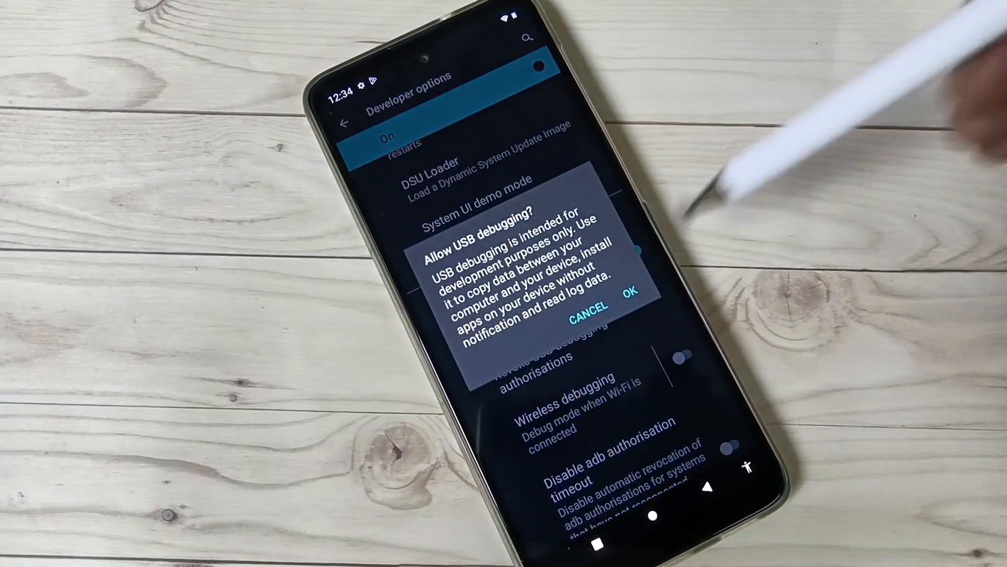